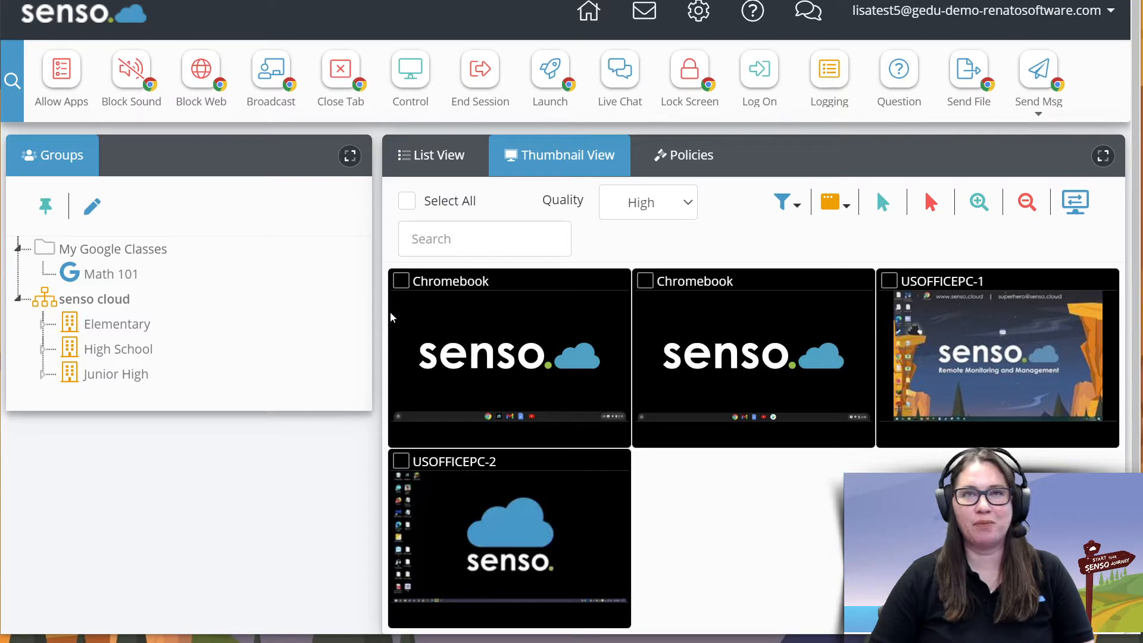
{"action": "mouse_move", "coordinate": [387, 334]}
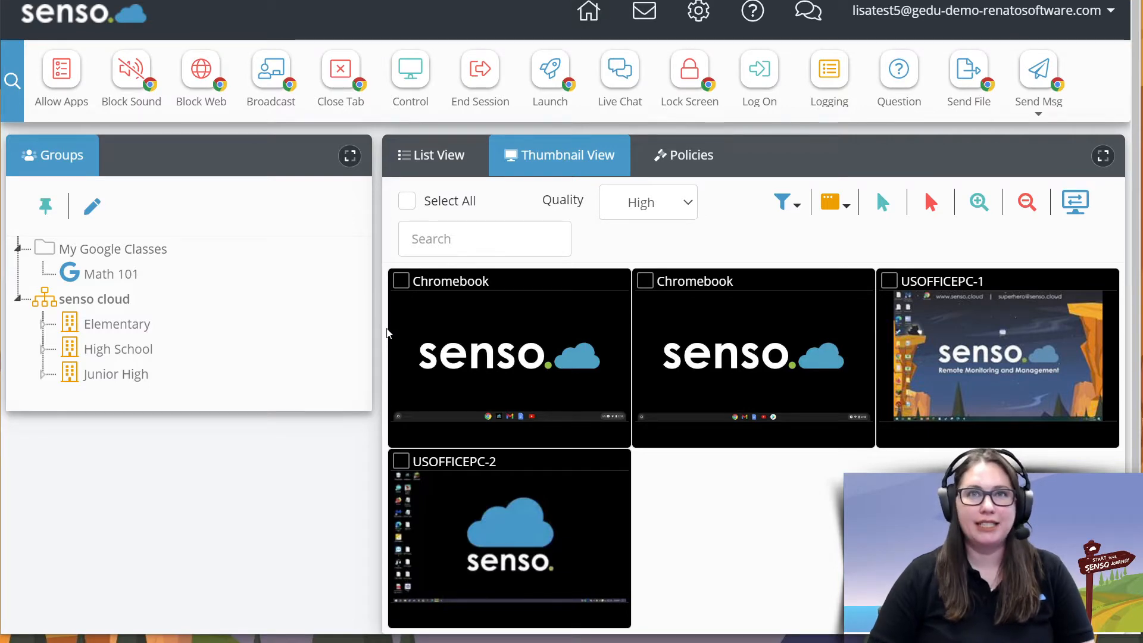
{"action": "mouse_move", "coordinate": [201, 69]}
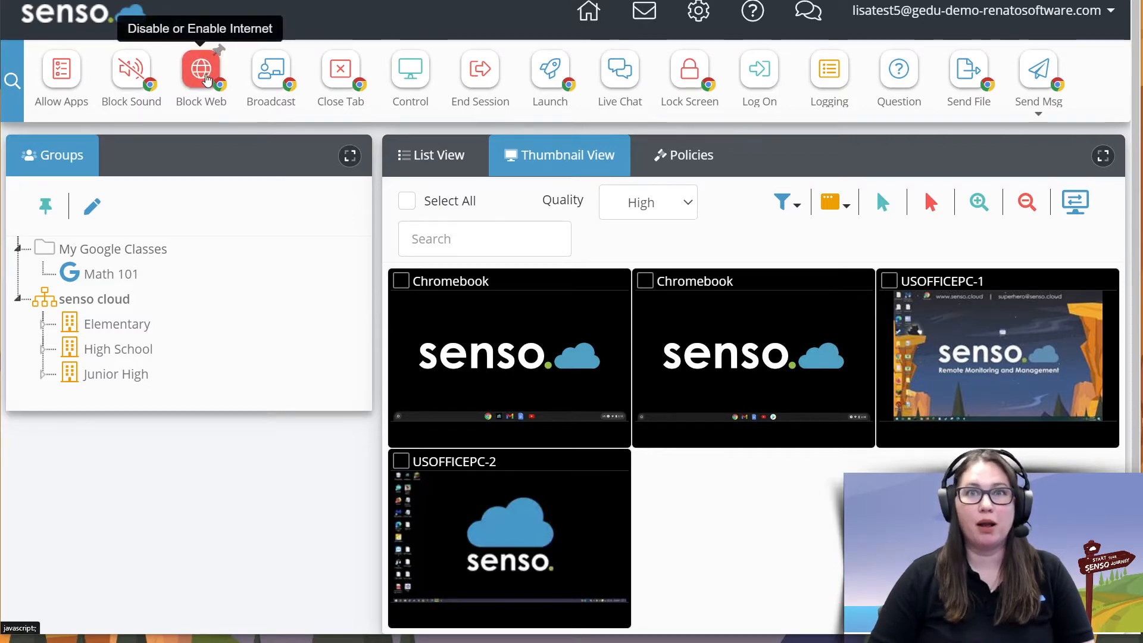
- Open the Block Web module with Internet Access left on Disable Internet
{"action": "left_click", "coordinate": [201, 71]}
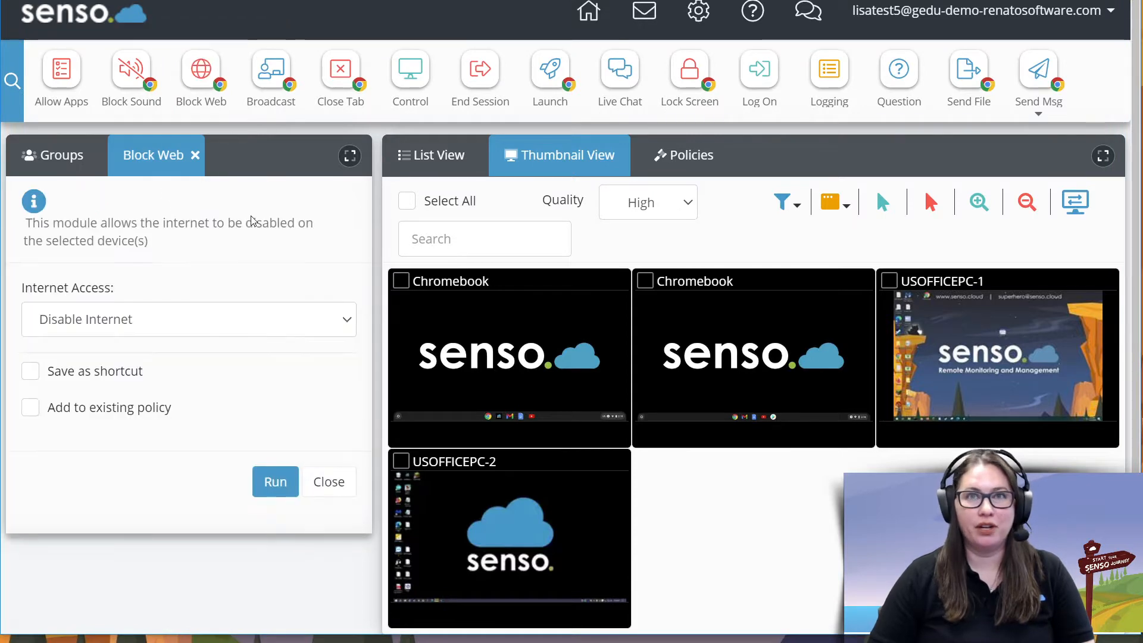
{"action": "mouse_move", "coordinate": [251, 222]}
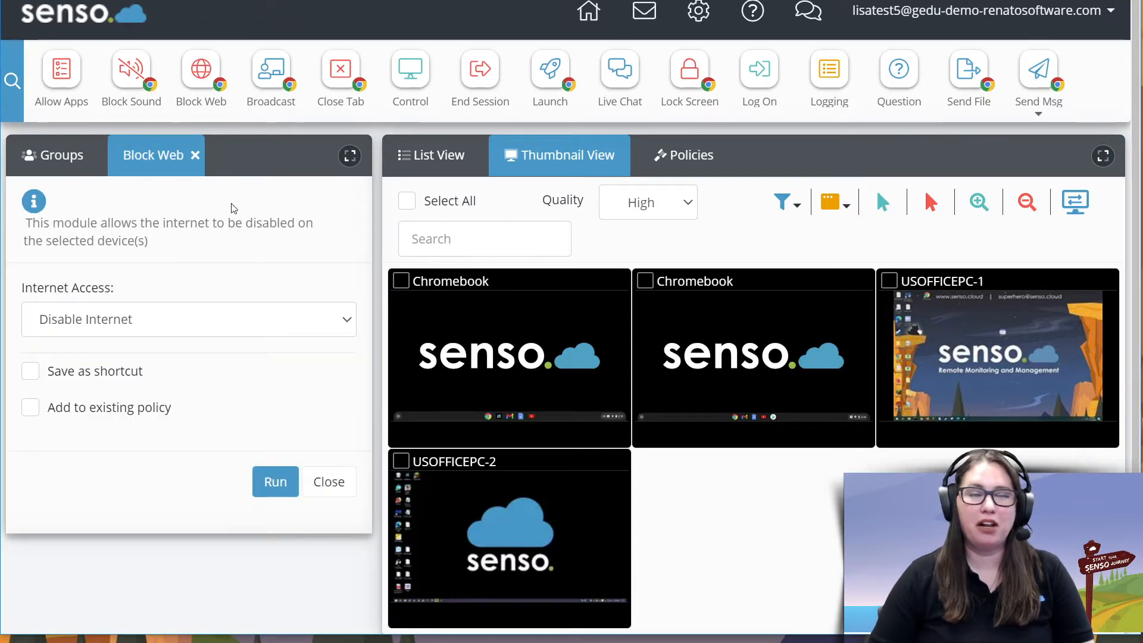
{"action": "mouse_move", "coordinate": [211, 163]}
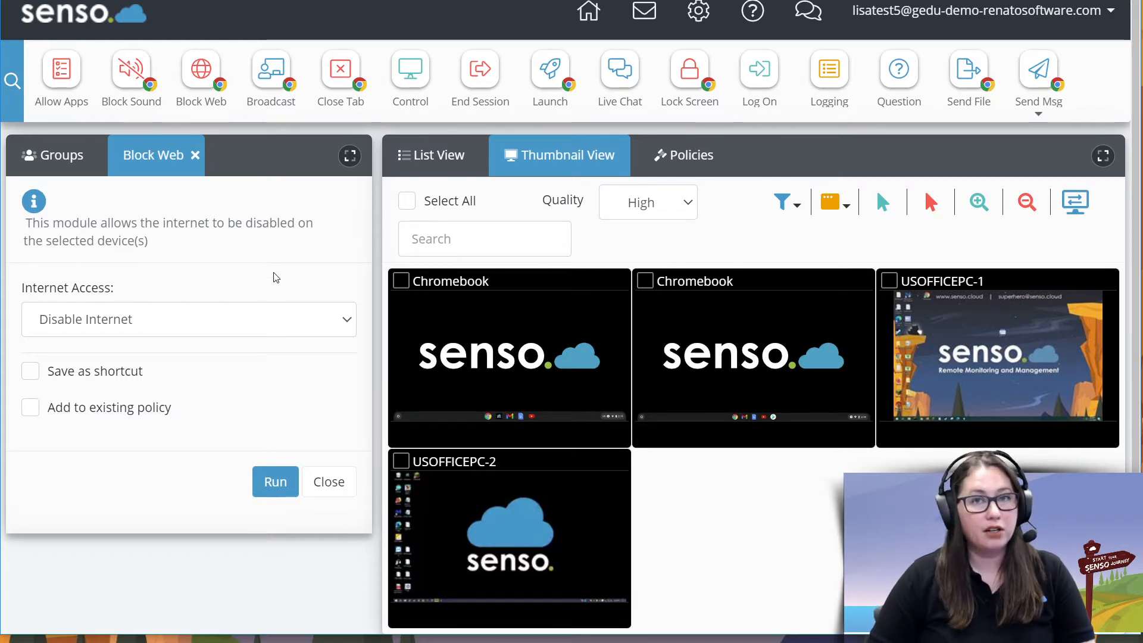
- Select all four devices and run Block Web to cut their internet
{"action": "left_click", "coordinate": [400, 282]}
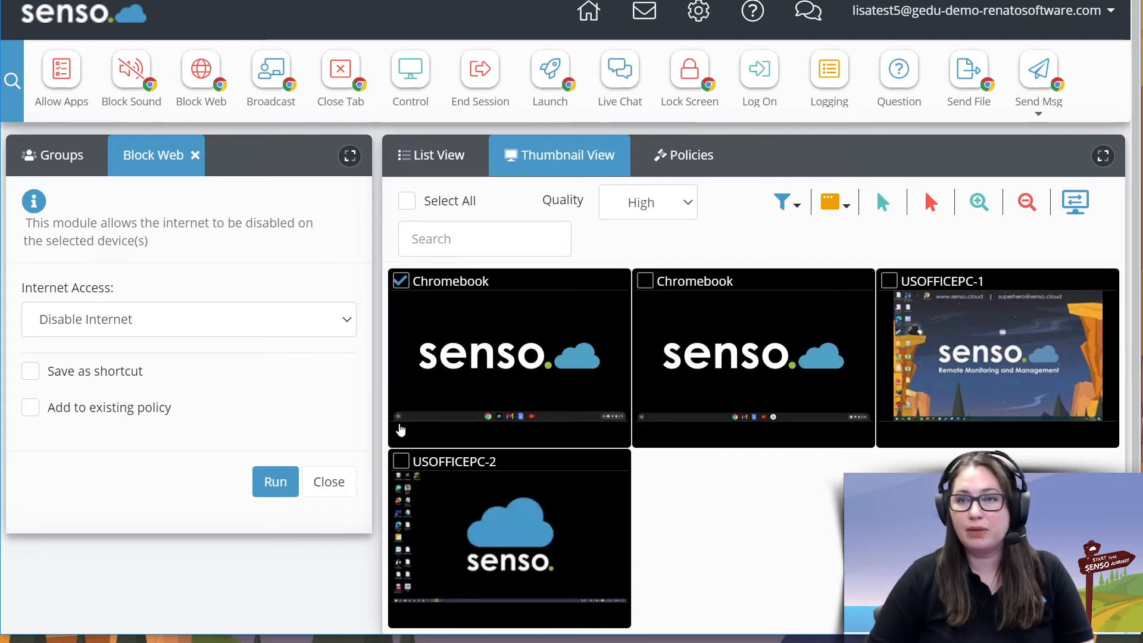
{"action": "left_click", "coordinate": [400, 461]}
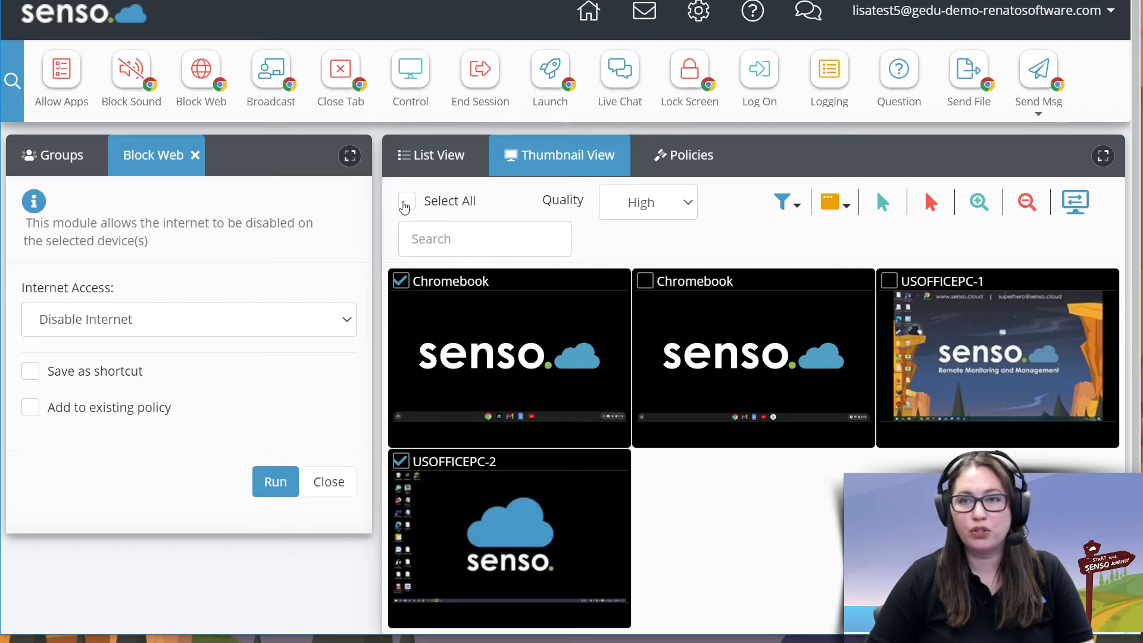
{"action": "left_click", "coordinate": [406, 201]}
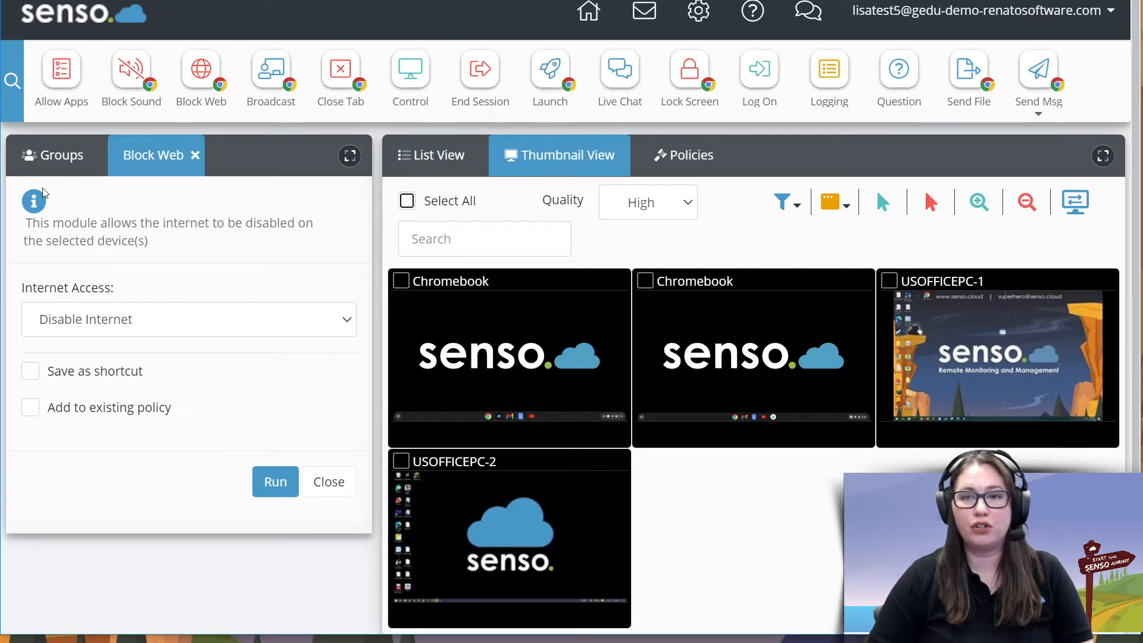
{"action": "mouse_move", "coordinate": [194, 273]}
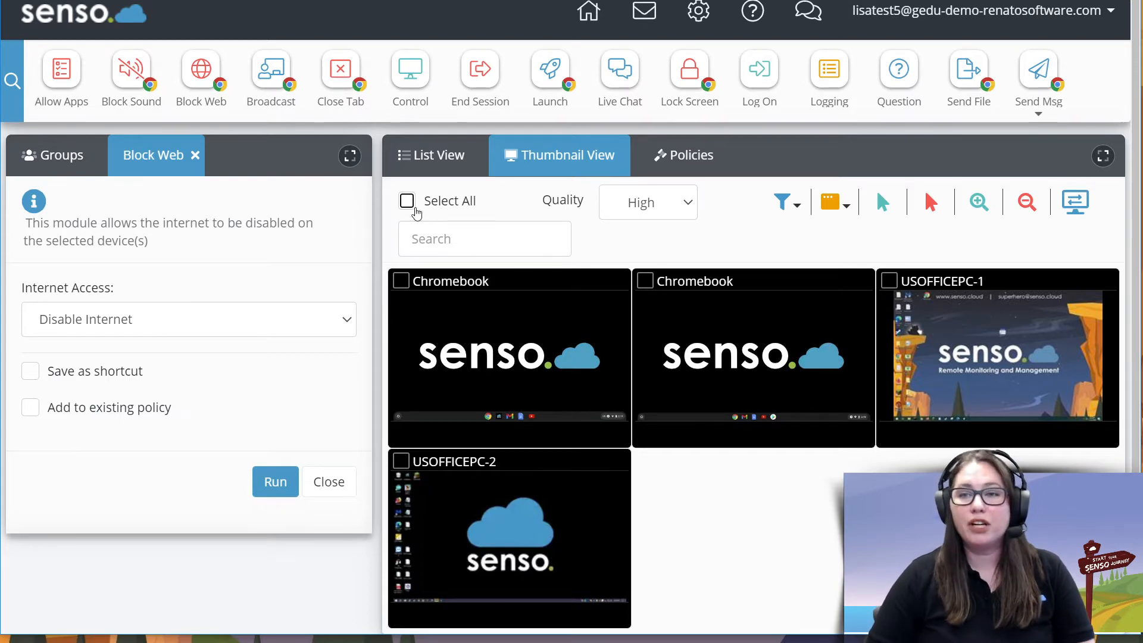
{"action": "left_click", "coordinate": [406, 201]}
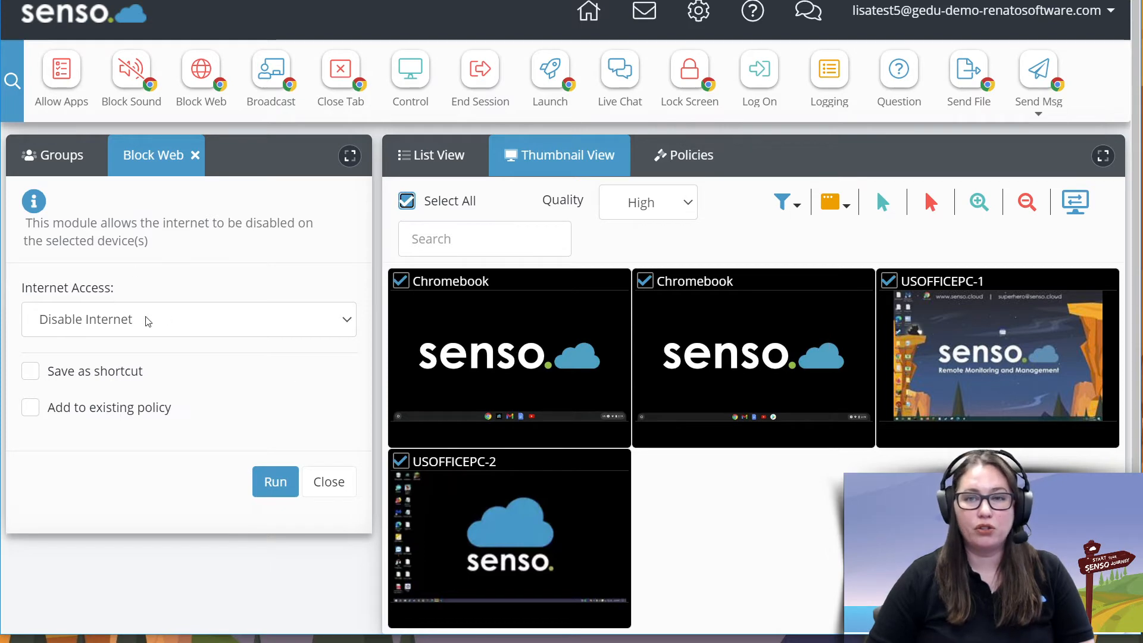
{"action": "left_click", "coordinate": [275, 481]}
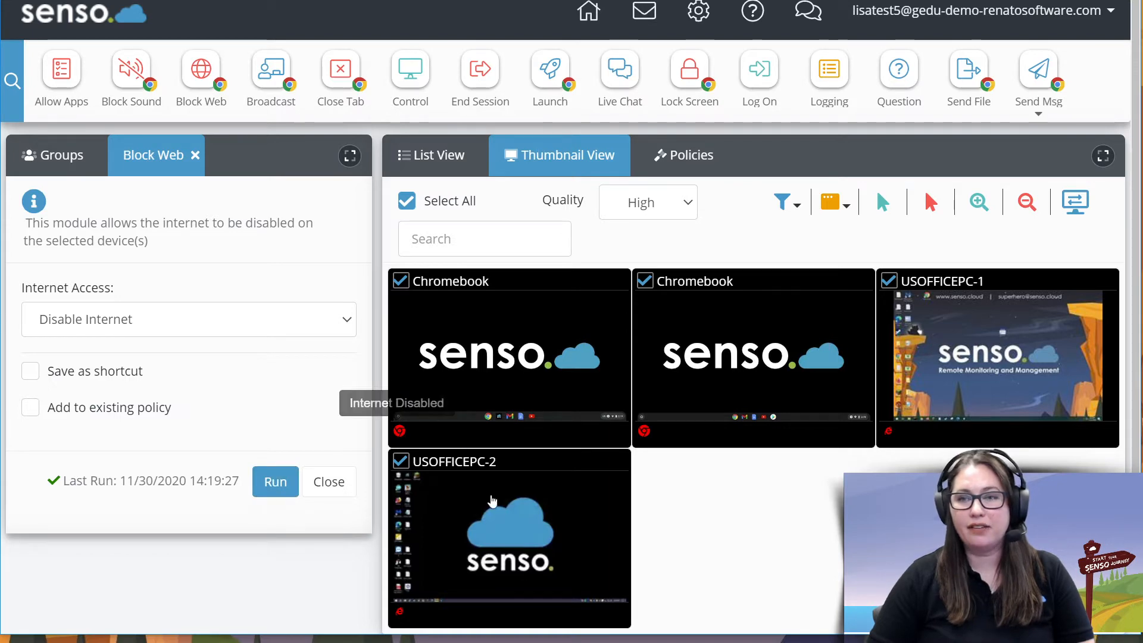
{"action": "mouse_move", "coordinate": [330, 436]}
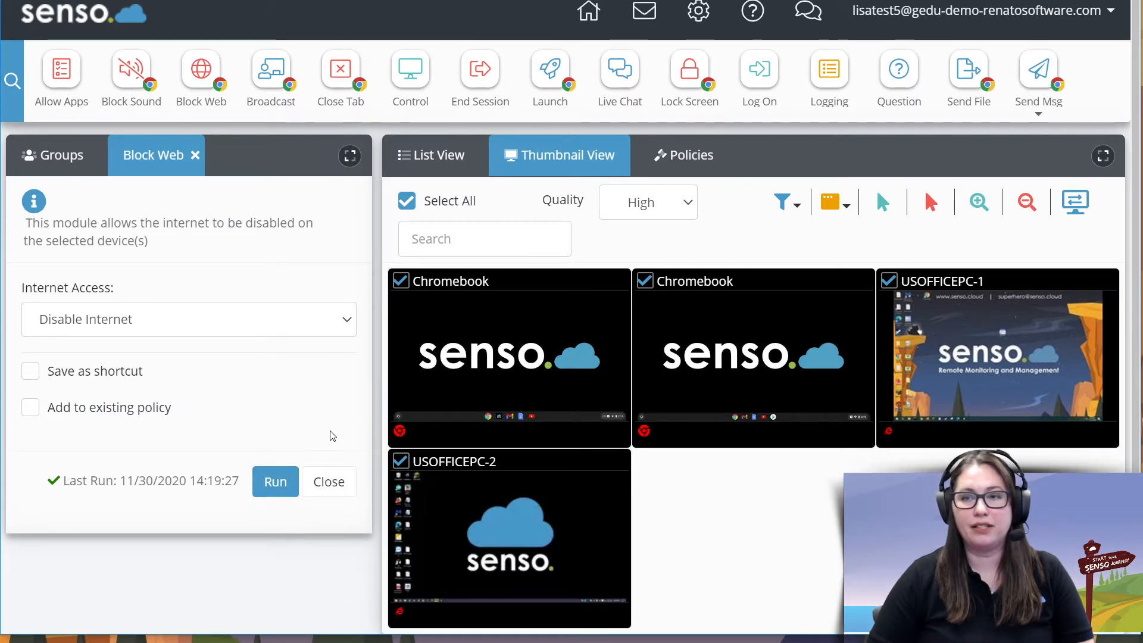
{"action": "mouse_move", "coordinate": [550, 368]}
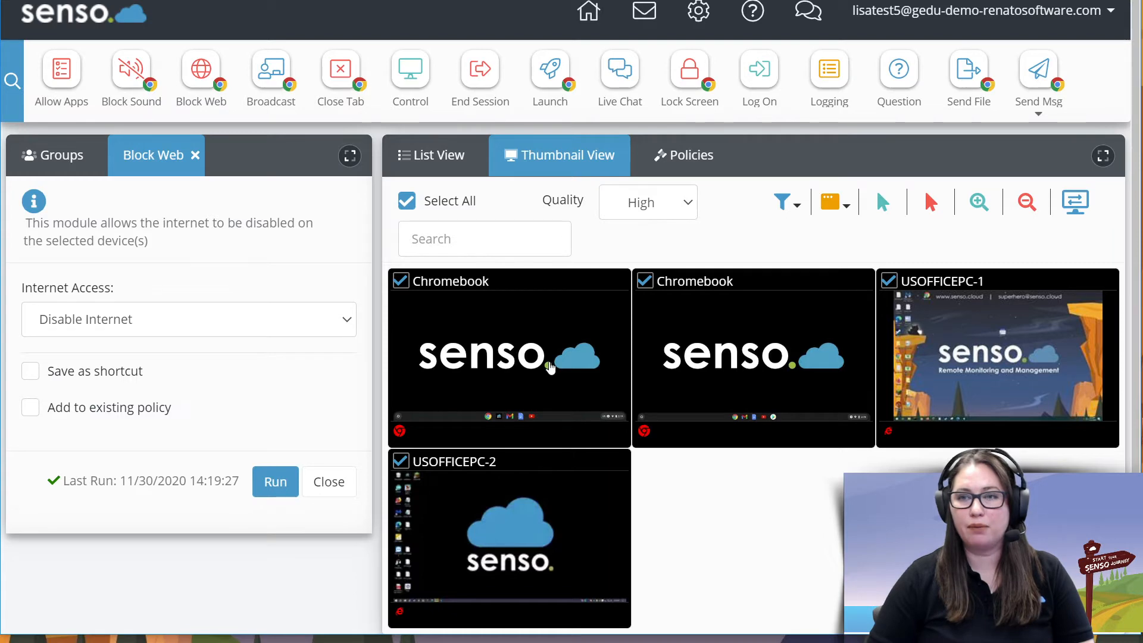
- Check the Chromebook blocks Wikipedia and other sites, then view USOFFICEPC-1 live
{"action": "double_click", "coordinate": [509, 358]}
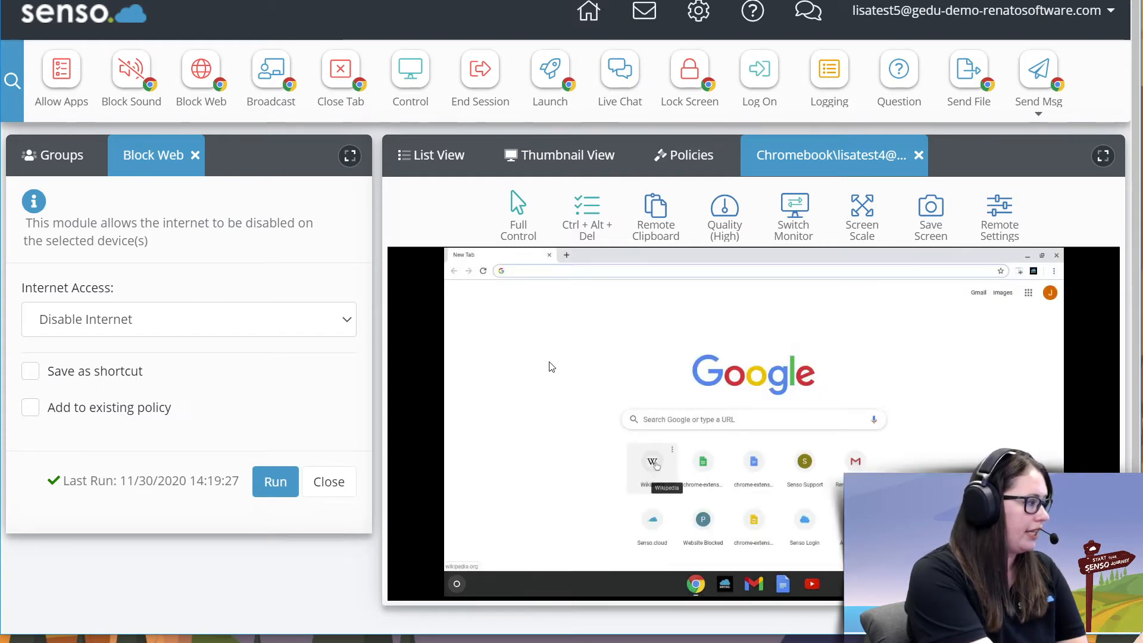
{"action": "left_click", "coordinate": [275, 481]}
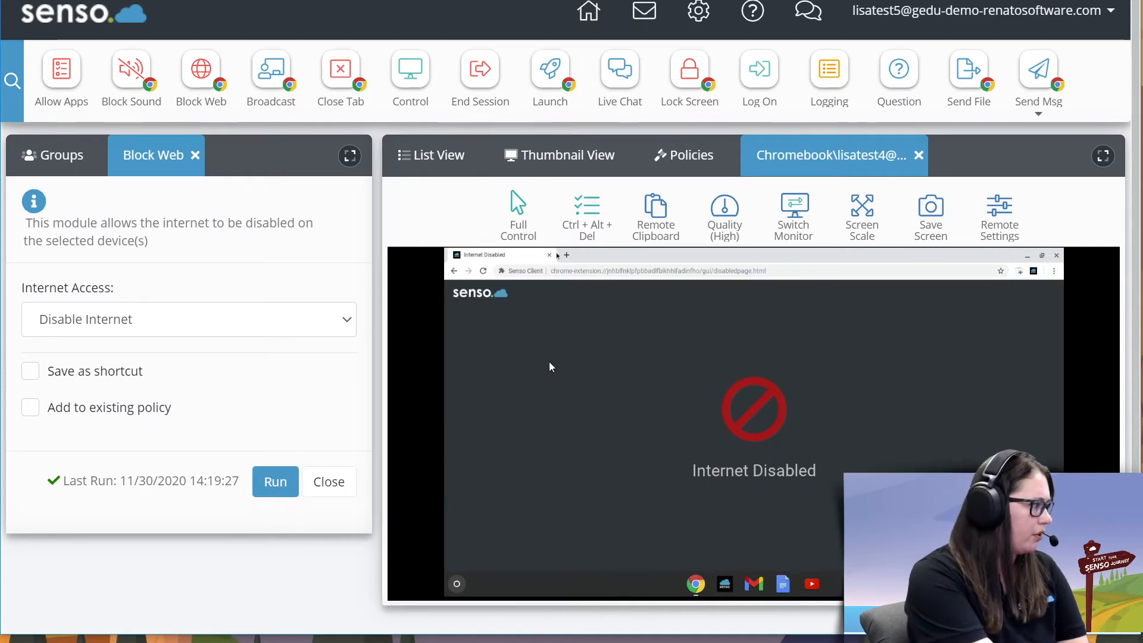
{"action": "left_click", "coordinate": [567, 255]}
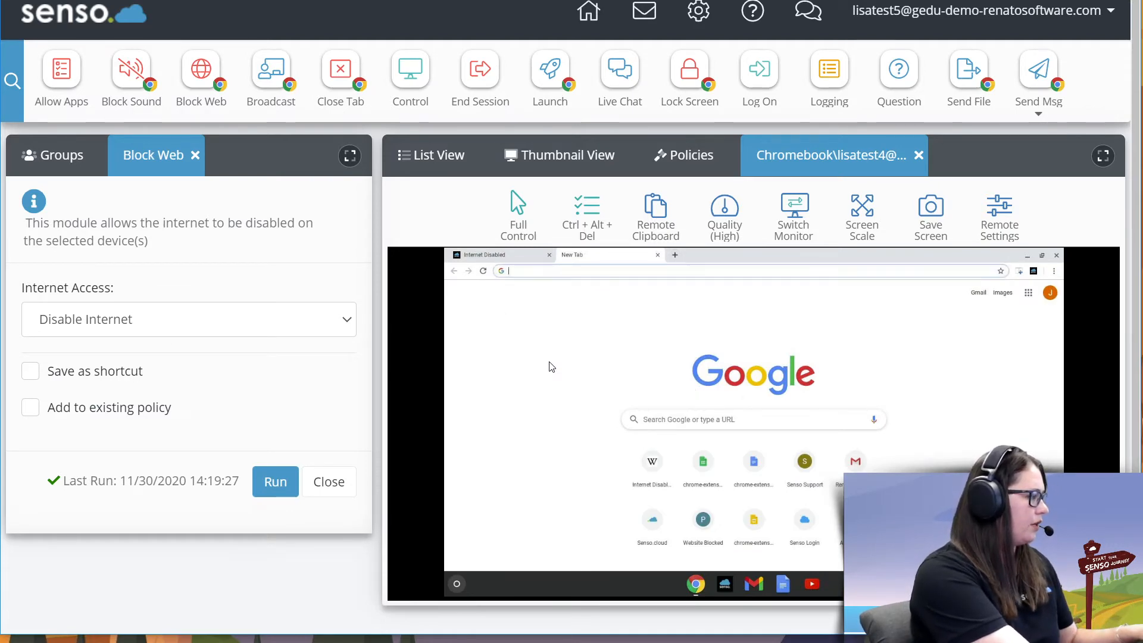
{"action": "left_click", "coordinate": [275, 481]}
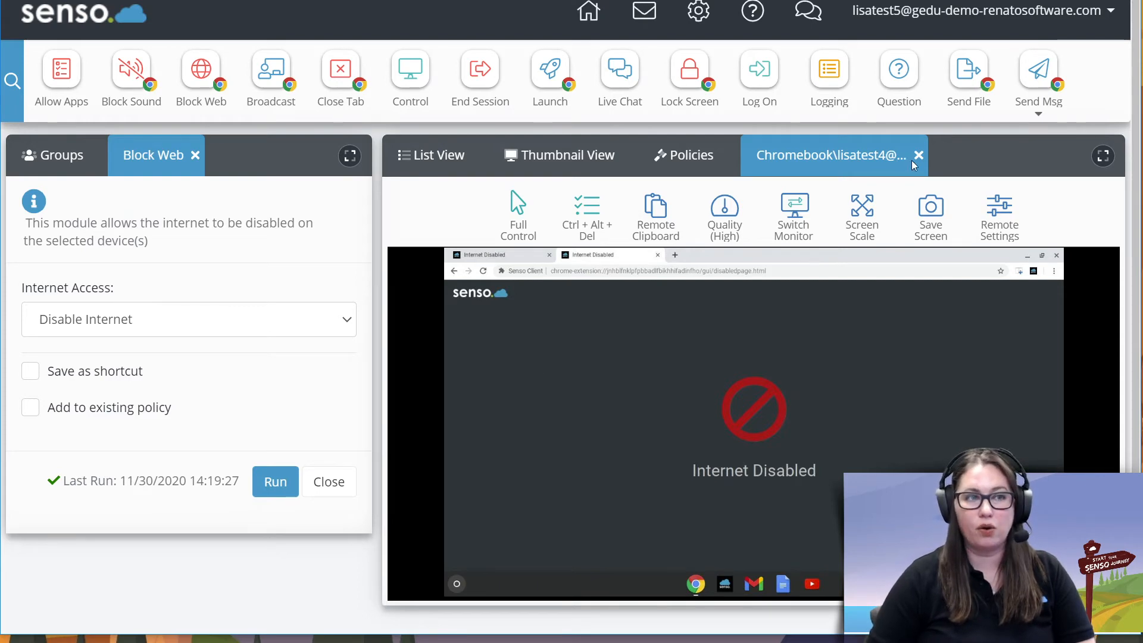
{"action": "left_click", "coordinate": [559, 155]}
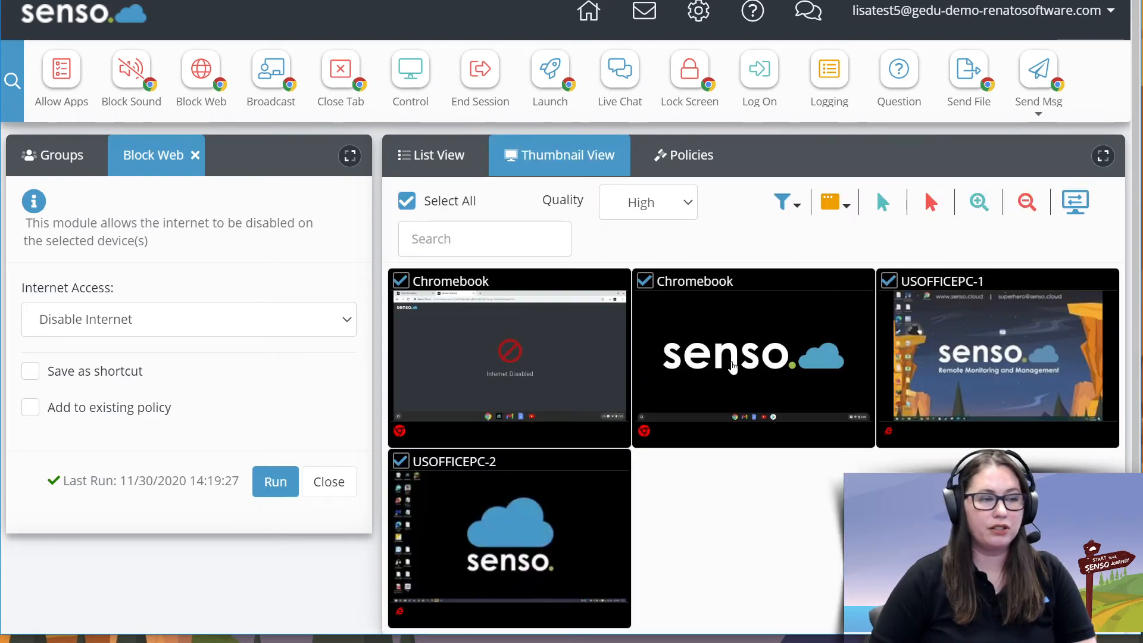
{"action": "mouse_move", "coordinate": [984, 347]}
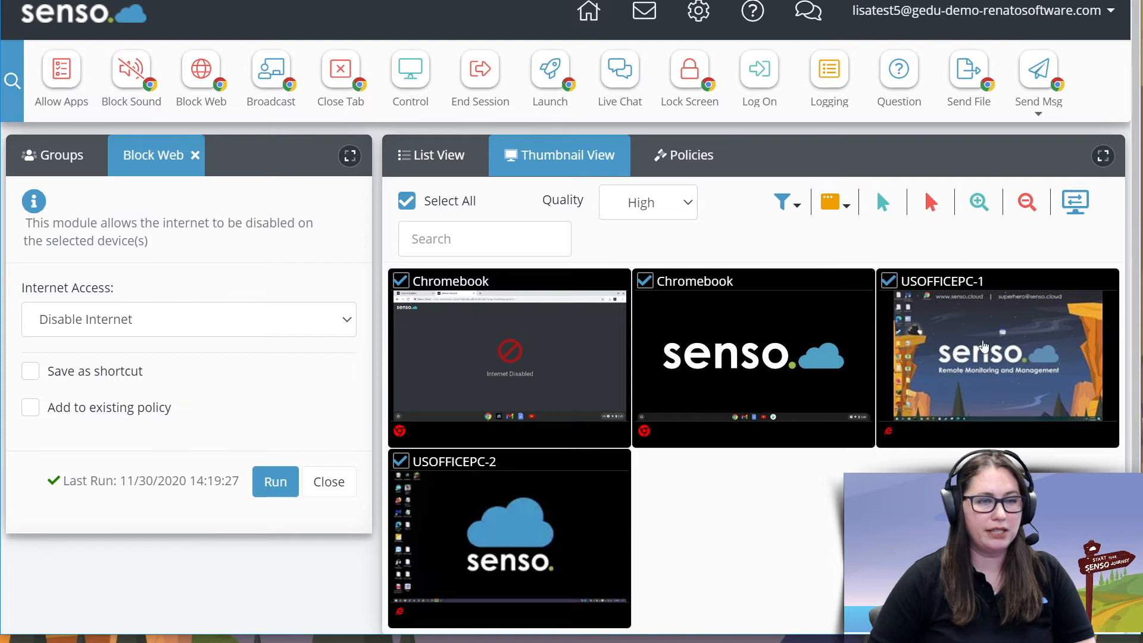
{"action": "double_click", "coordinate": [996, 358]}
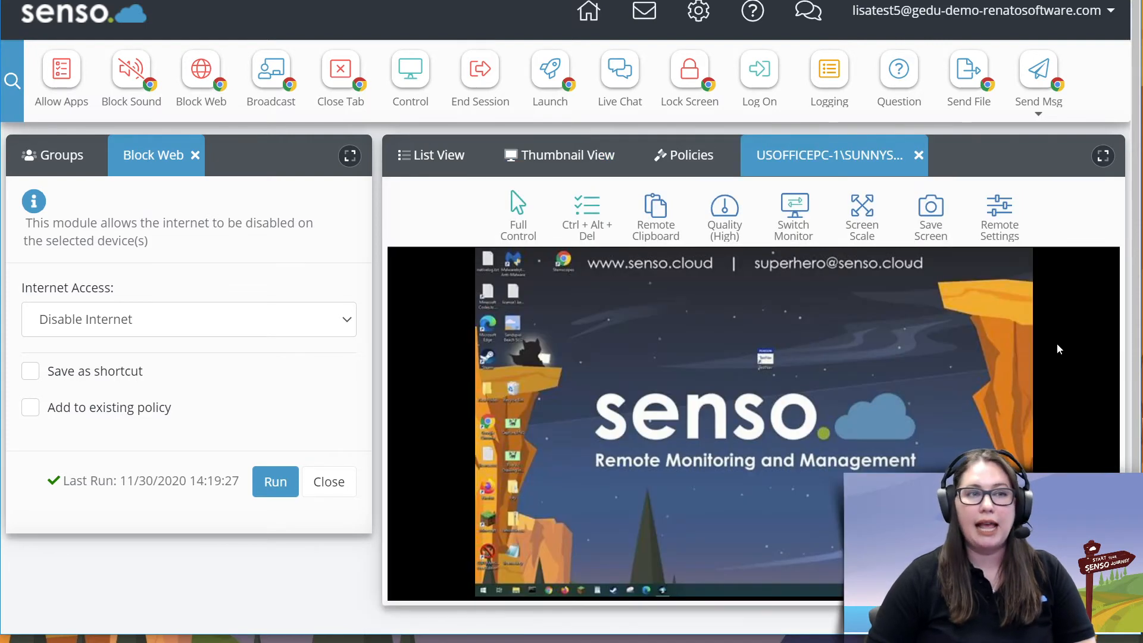
- Show USOFFICEPC-1 fullscreen and confirm Chrome shows the Internet is disabled page
{"action": "left_click", "coordinate": [861, 215]}
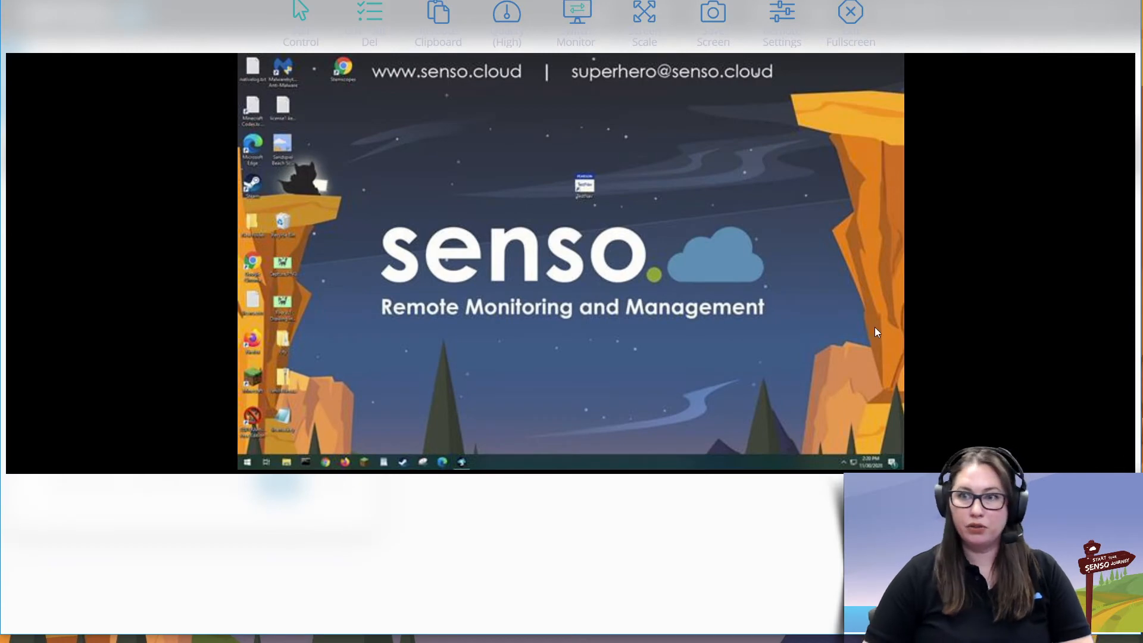
{"action": "mouse_move", "coordinate": [322, 461]}
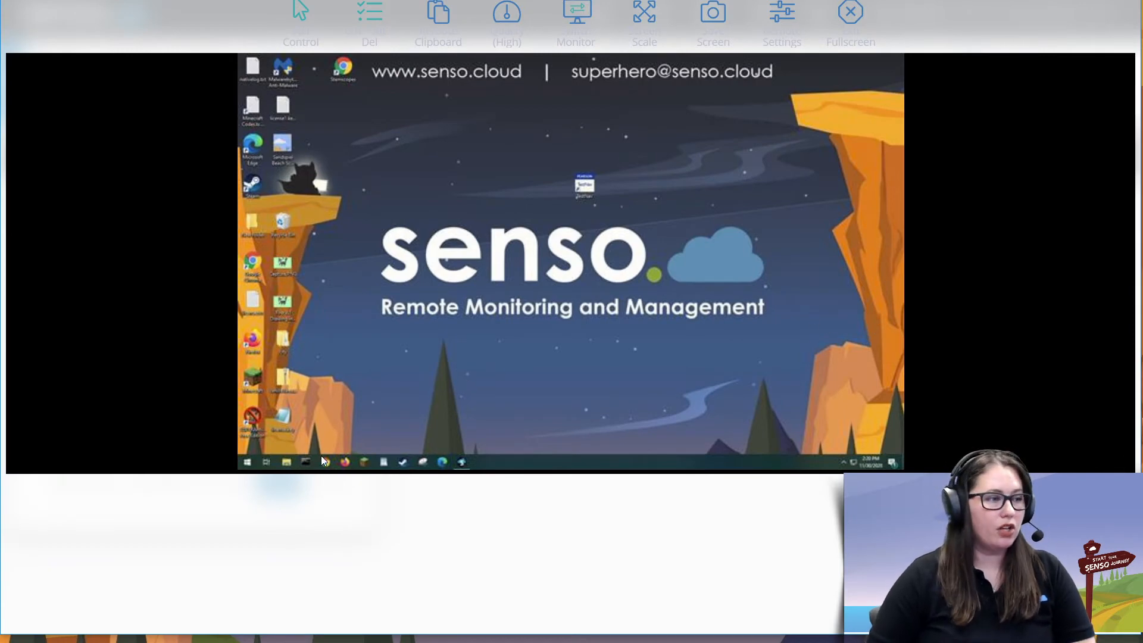
{"action": "left_click", "coordinate": [325, 461]}
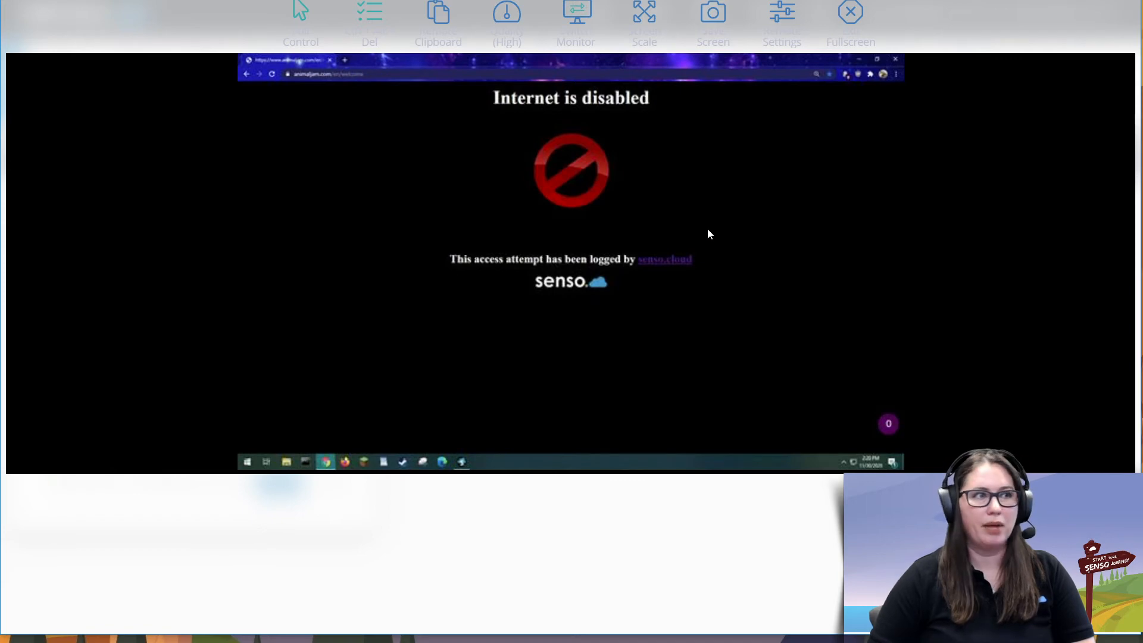
{"action": "mouse_move", "coordinate": [923, 89]}
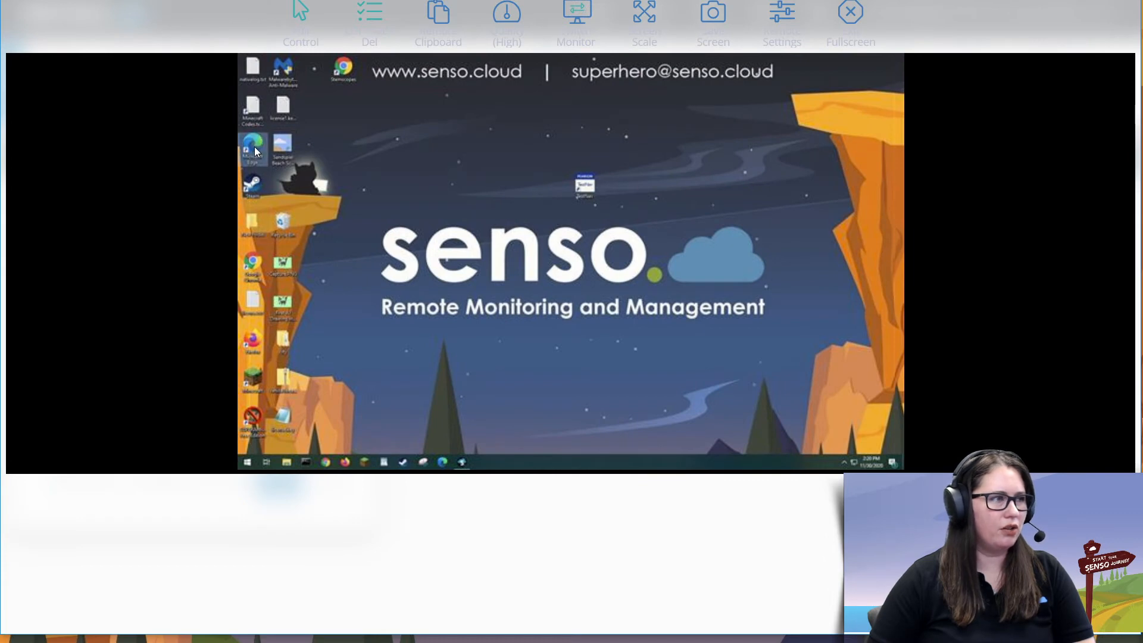
{"action": "mouse_move", "coordinate": [251, 153]}
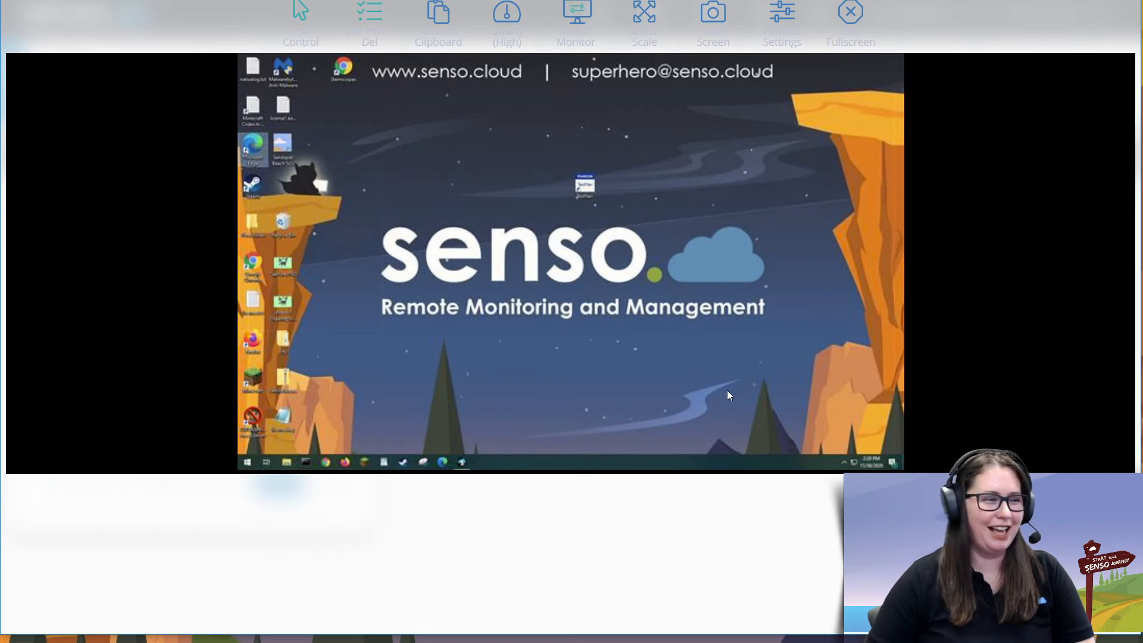
{"action": "mouse_move", "coordinate": [650, 371]}
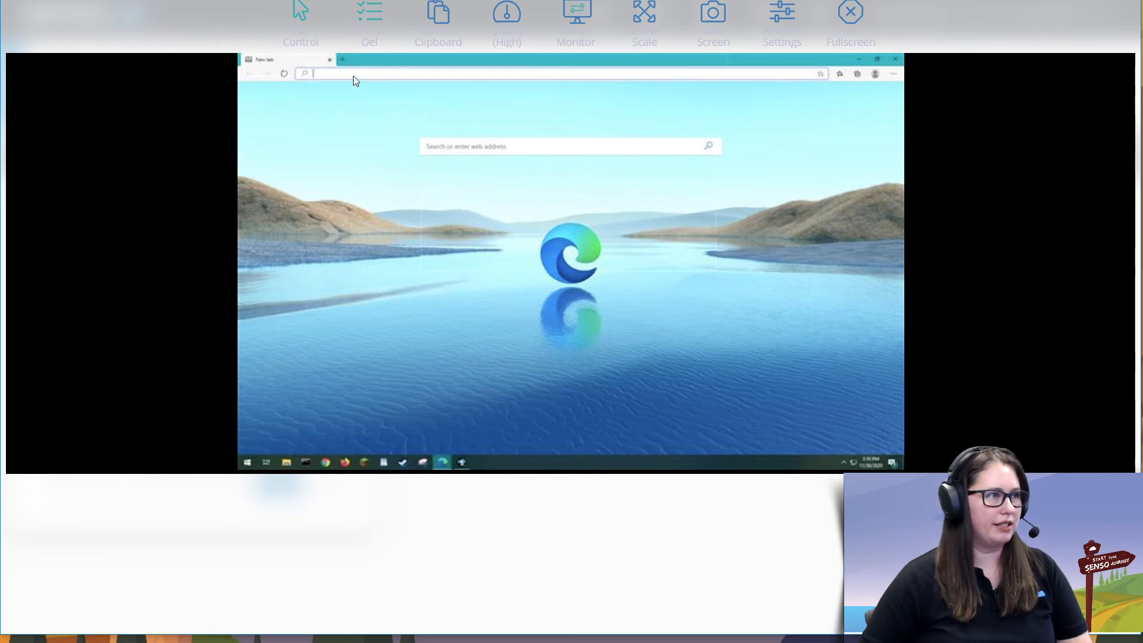
- Search 'code' in Edge on USOFFICEPC-1, confirming it is also blocked
{"action": "type", "text": "code"}
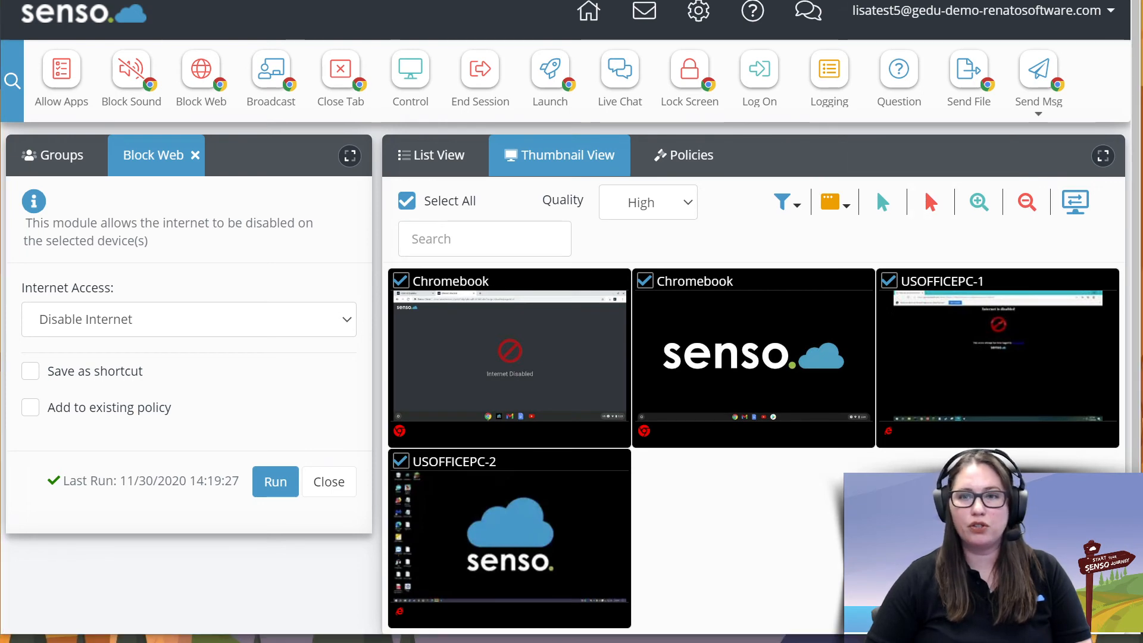
- Switch Internet Access to Enable Internet and run it on the selected devices
{"action": "left_click", "coordinate": [188, 318]}
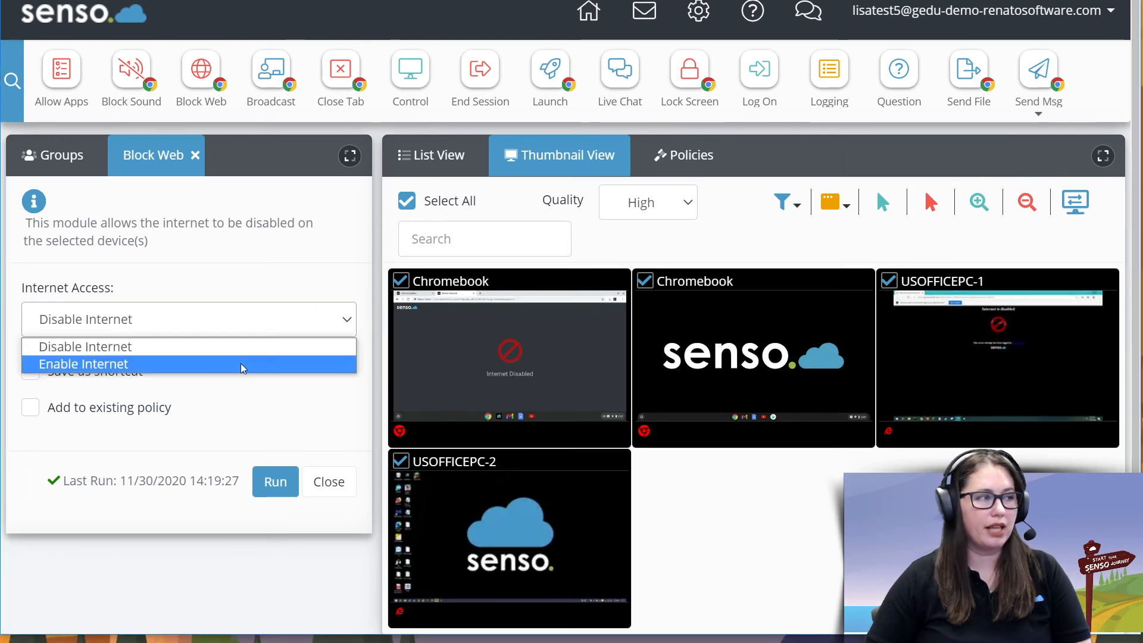
{"action": "left_click", "coordinate": [83, 363]}
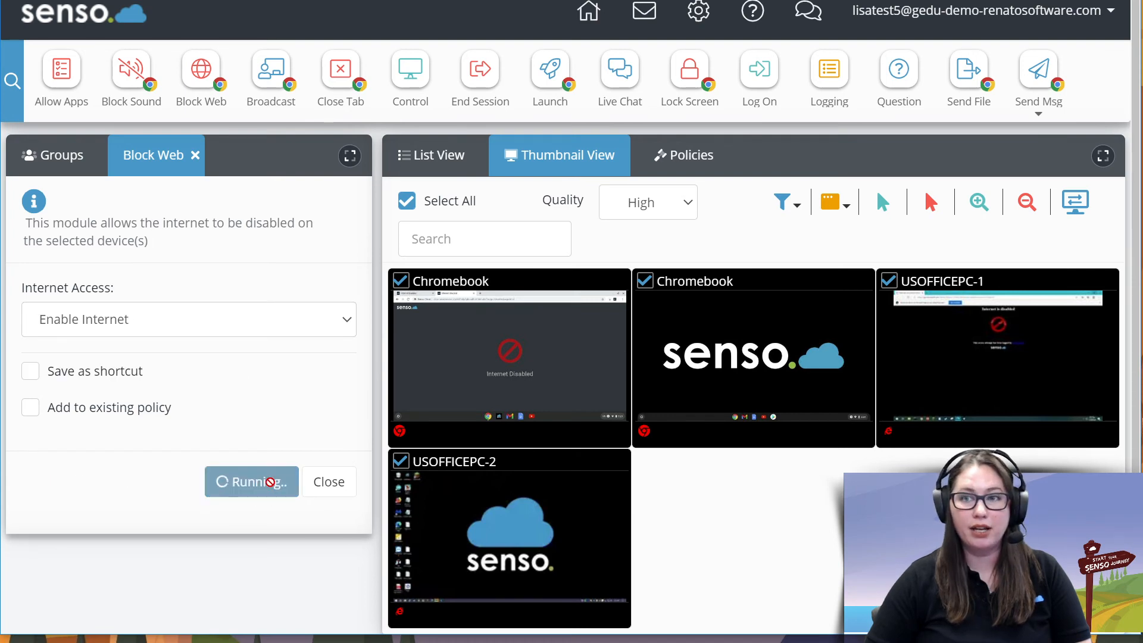
{"action": "left_click", "coordinate": [251, 481]}
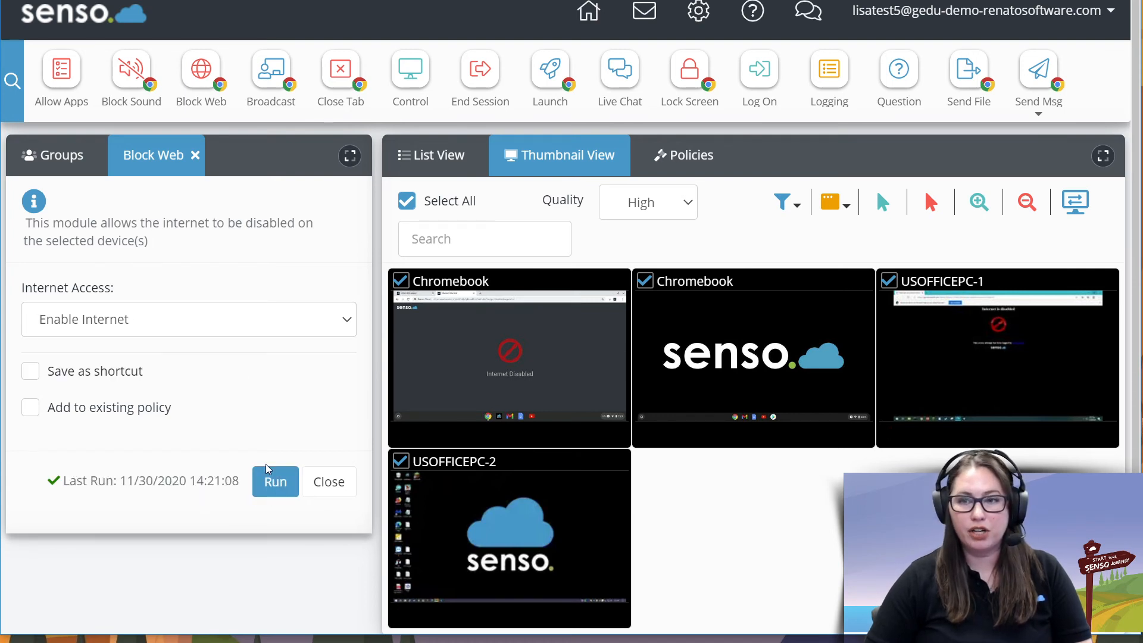